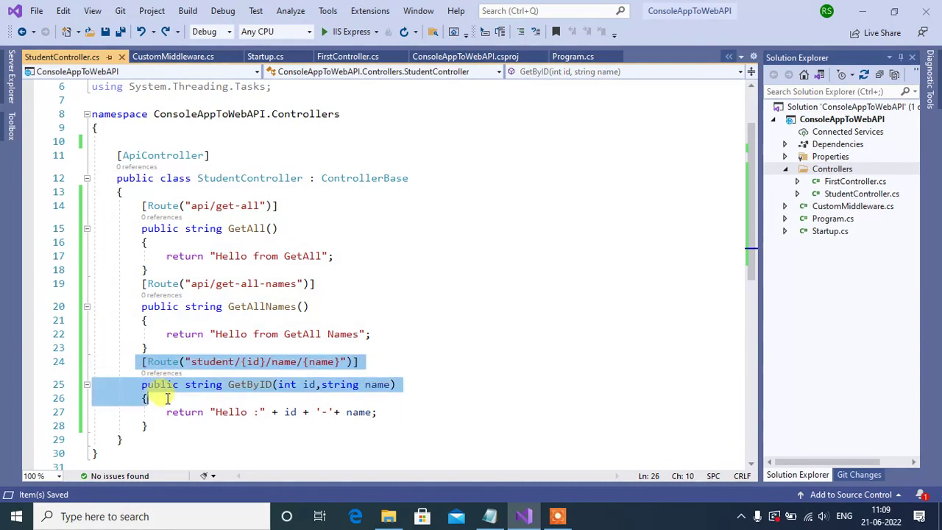
# Step: Paste a copy of GetByID, rename it SearchStudent, and add a string dept parameter
pyautogui.click(168, 425)
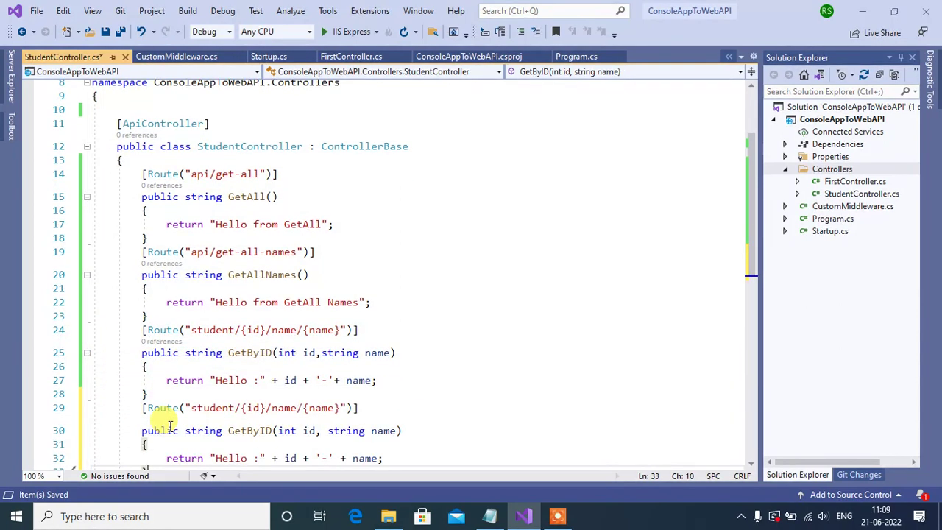
pyautogui.moveTo(250, 430)
pyautogui.write('S')
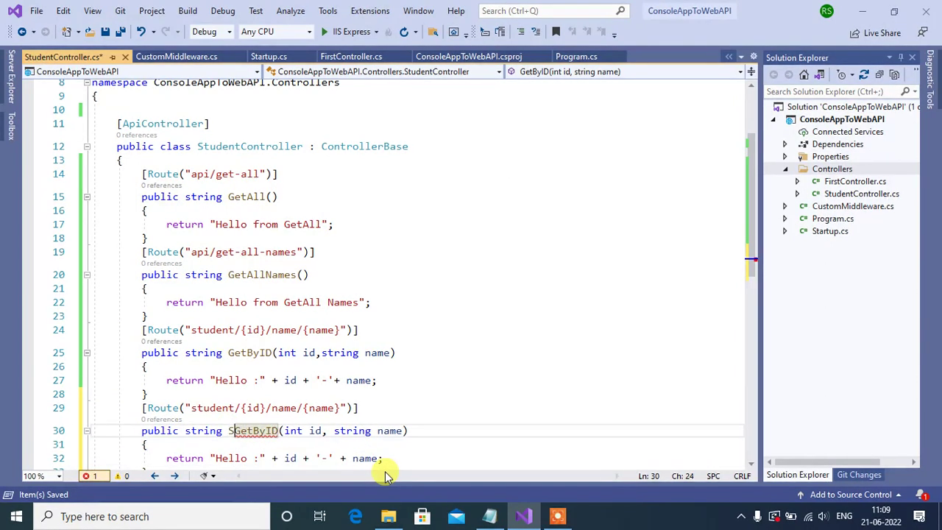
pyautogui.write('earch')
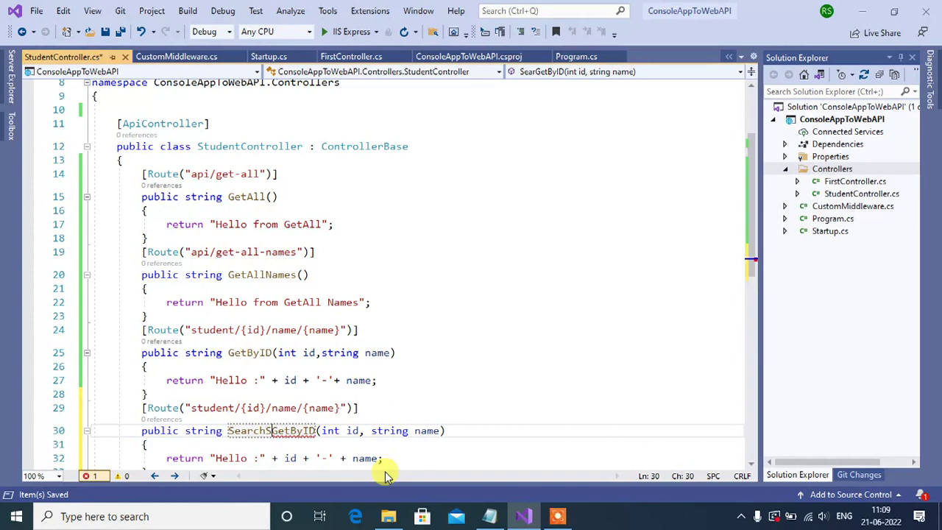
pyautogui.write('tudent')
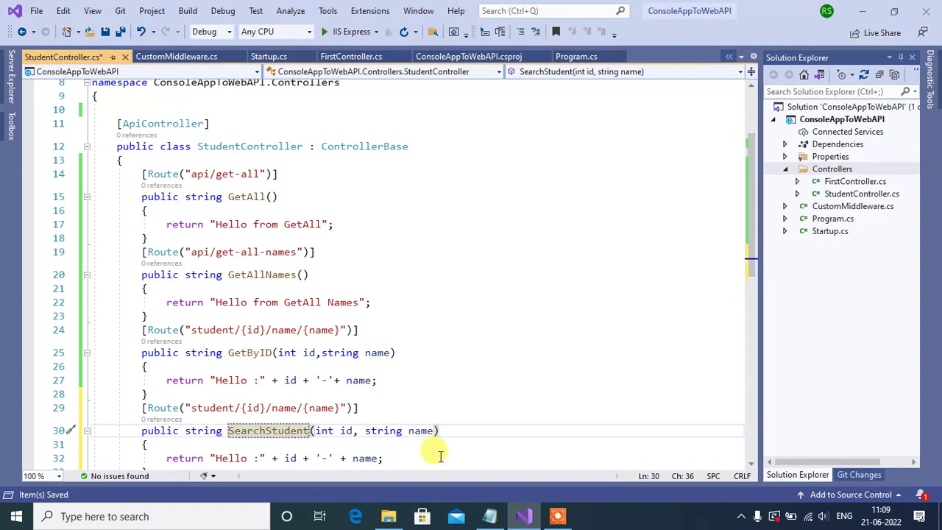
pyautogui.moveTo(496, 446)
pyautogui.write(', string ')
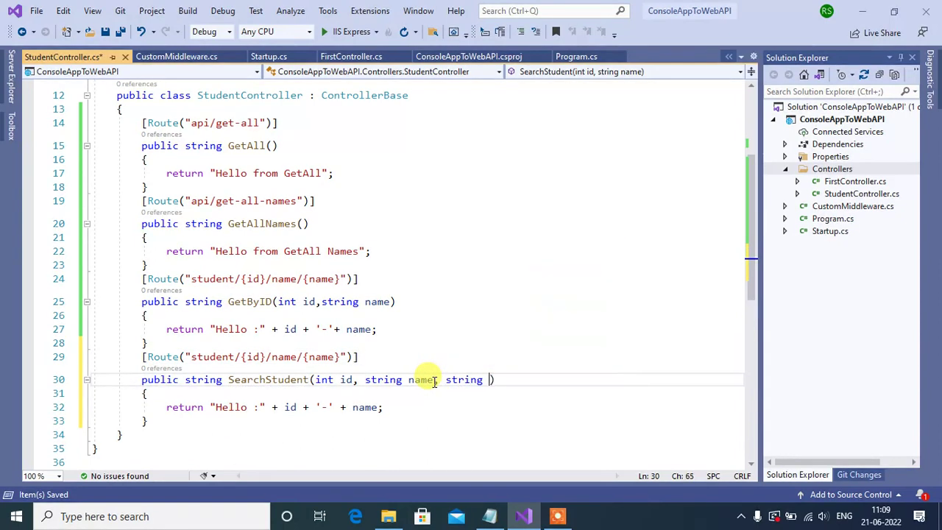
pyautogui.write('dept')
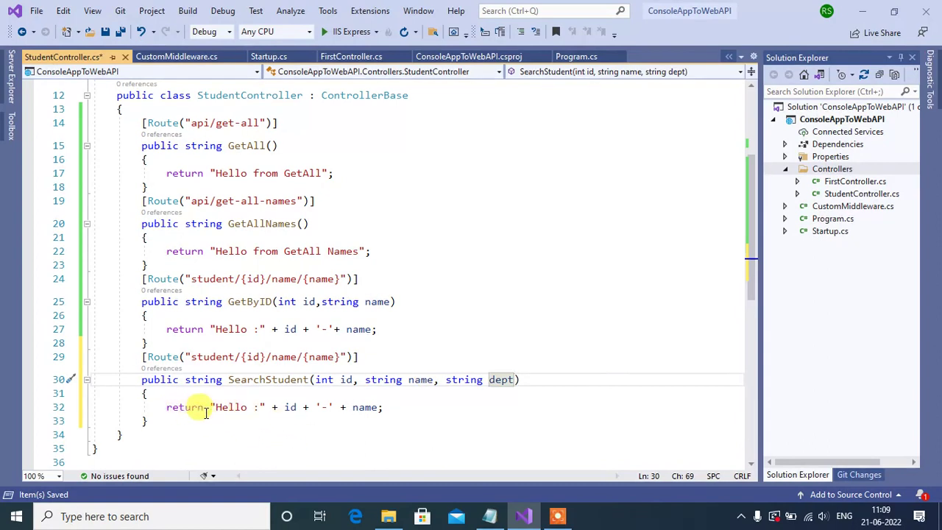
pyautogui.moveTo(254, 407)
pyautogui.write('ID')
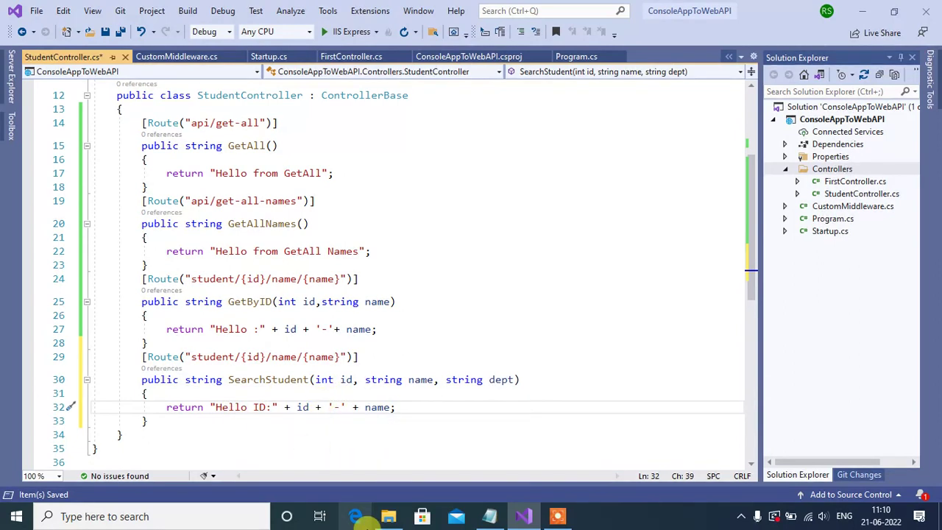
# Step: Extend SearchStudent's return string with Name and Department labels plus name and dept values
pyautogui.write('+"')
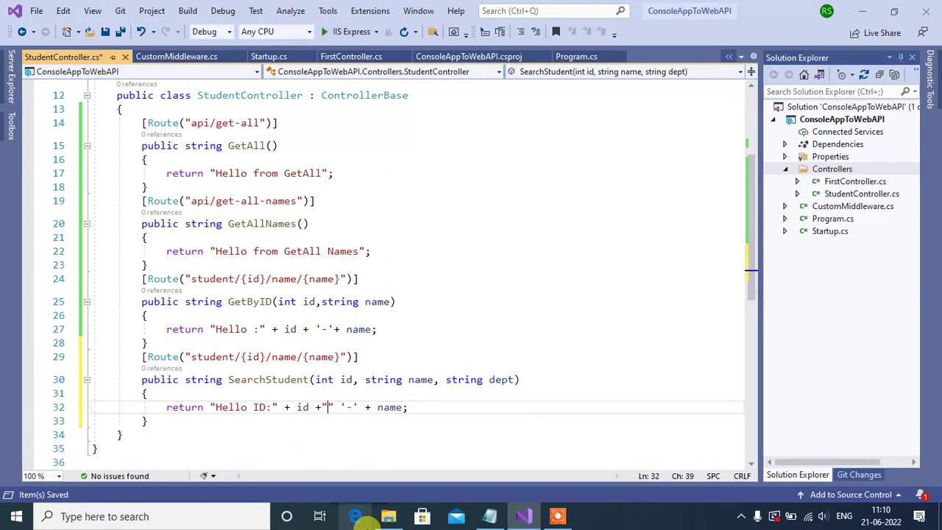
pyautogui.write('Name')
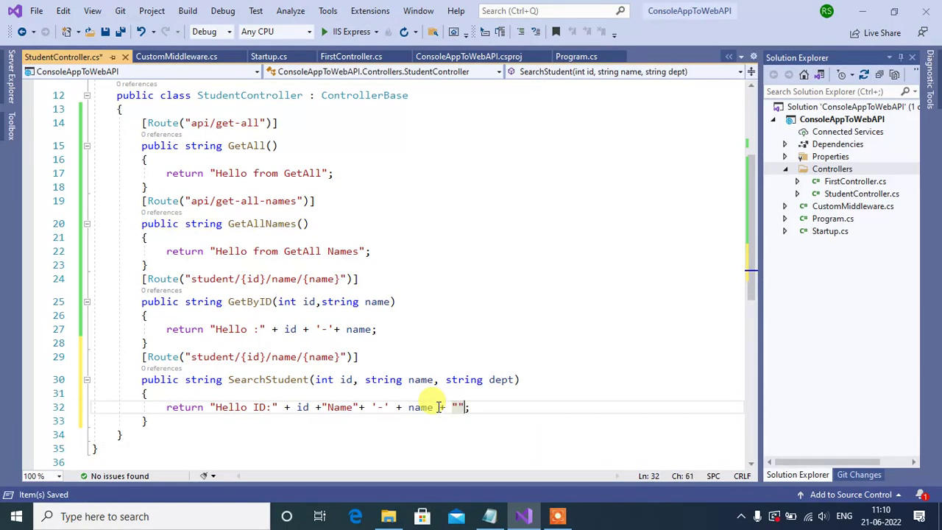
pyautogui.write('Depart')
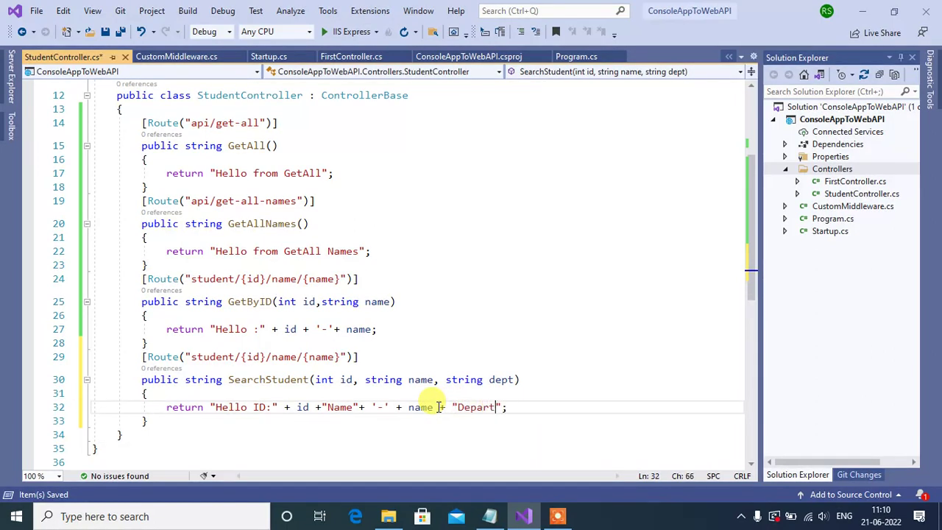
pyautogui.write('mnet')
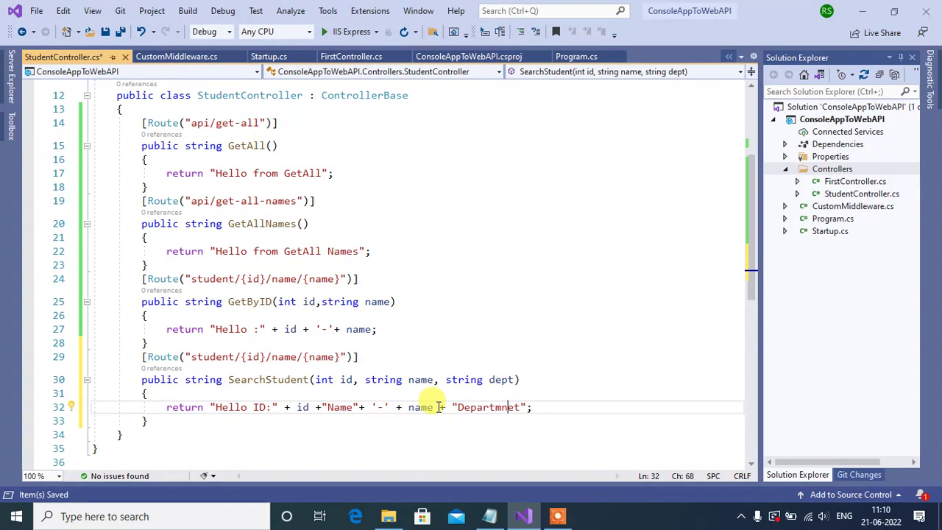
pyautogui.write('ment')
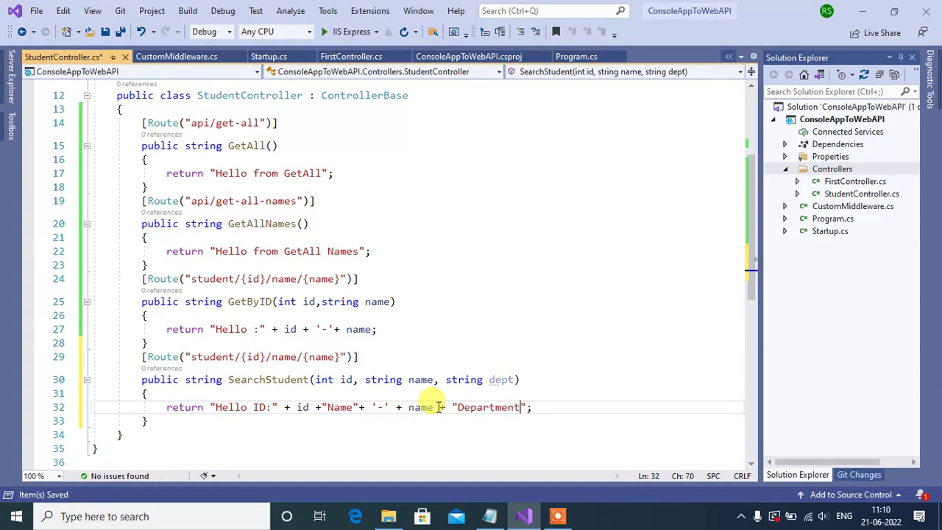
pyautogui.write('+')
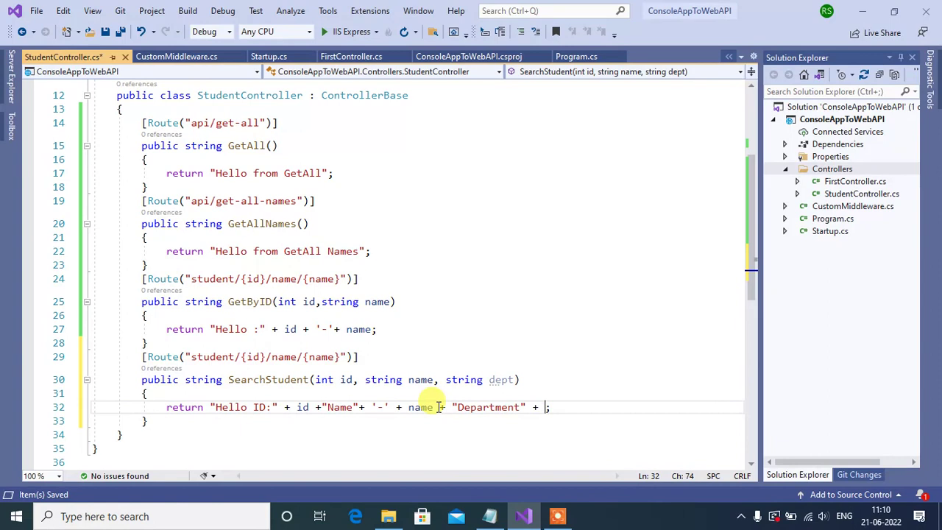
pyautogui.click(500, 379)
pyautogui.write('dept')
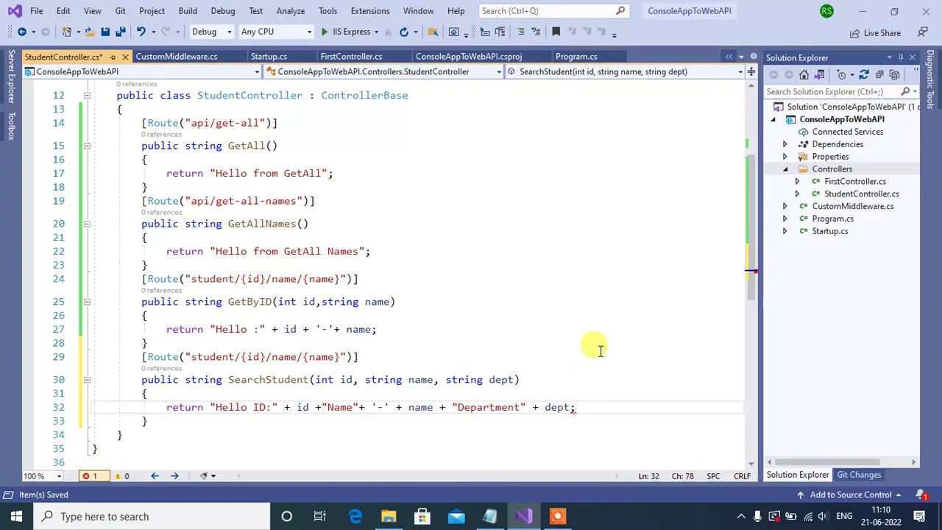
pyautogui.click(544, 343)
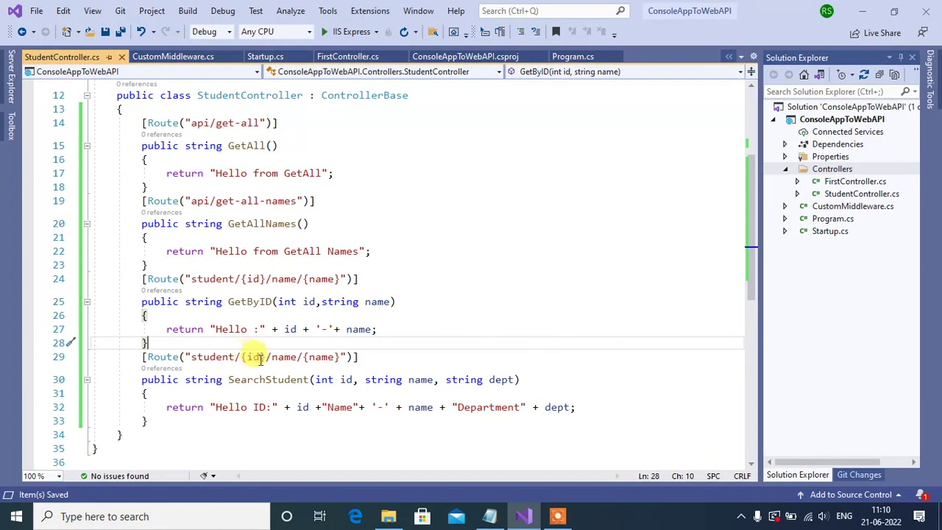
# Step: Change SearchStudent's route template to "search" and add a breakpoint in its body
pyautogui.click(335, 357)
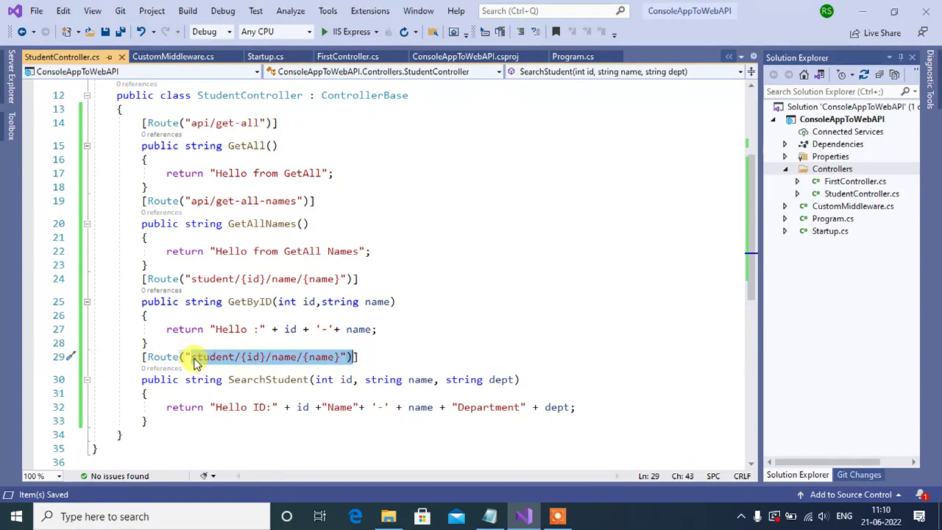
pyautogui.write('Tea')
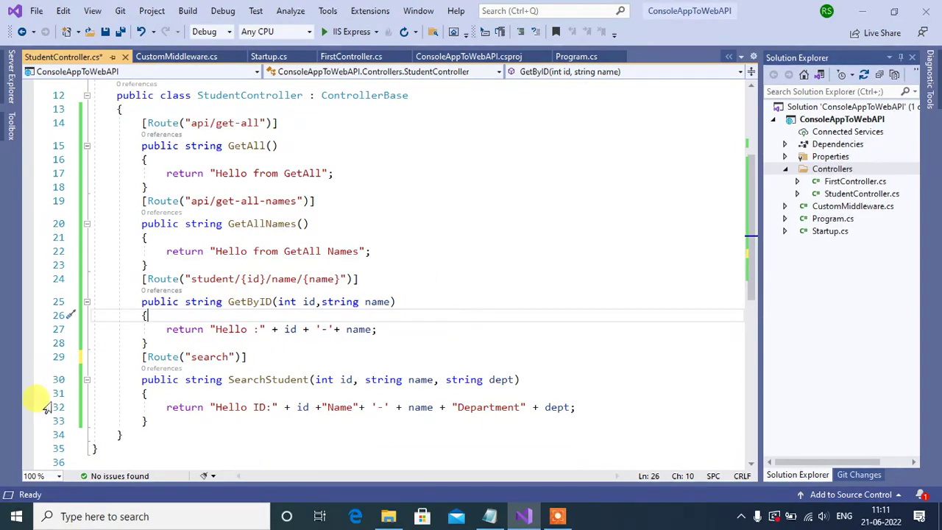
pyautogui.moveTo(27, 384)
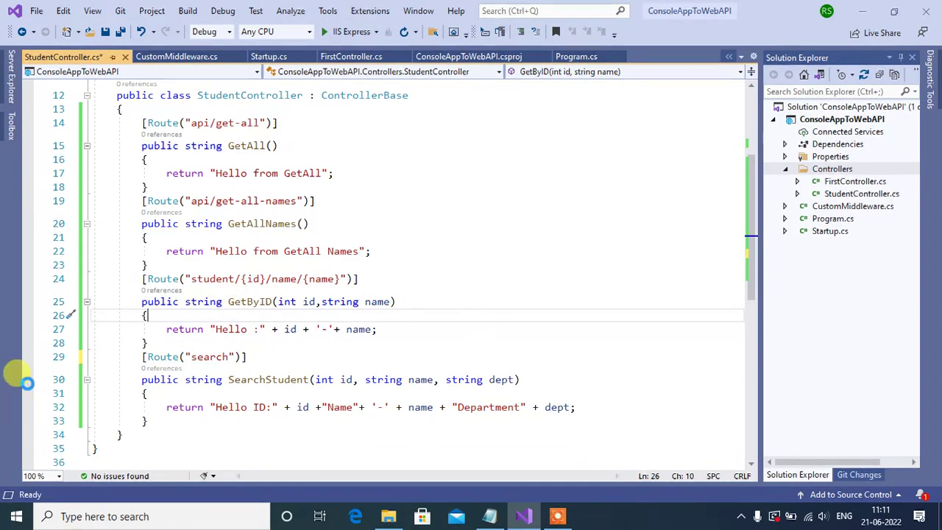
pyautogui.click(28, 392)
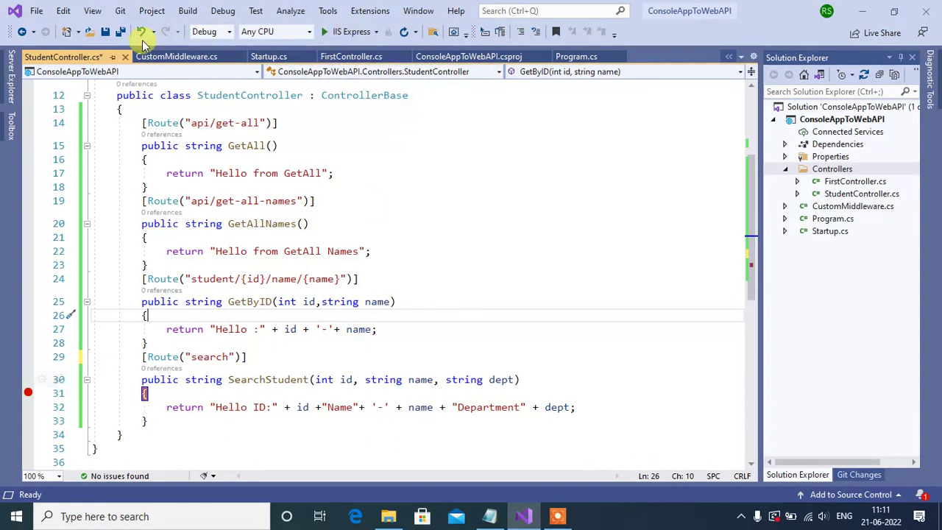
# Step: Save and run the project in IIS Express, opening a localhost 404 page
pyautogui.click(119, 31)
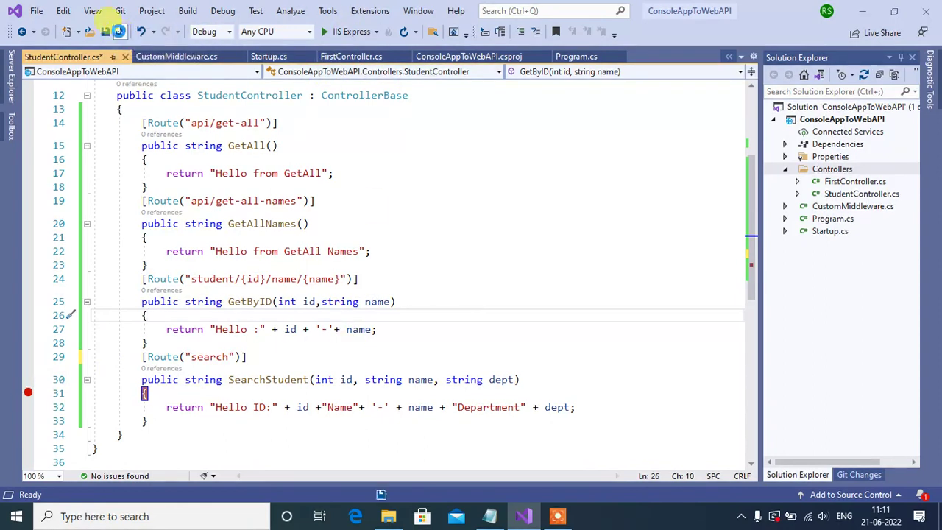
pyautogui.click(345, 32)
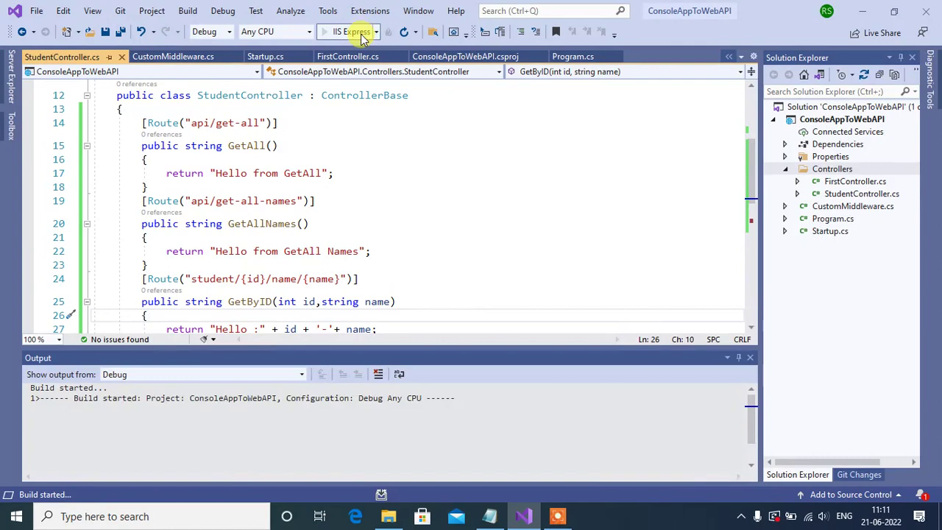
pyautogui.click(351, 31)
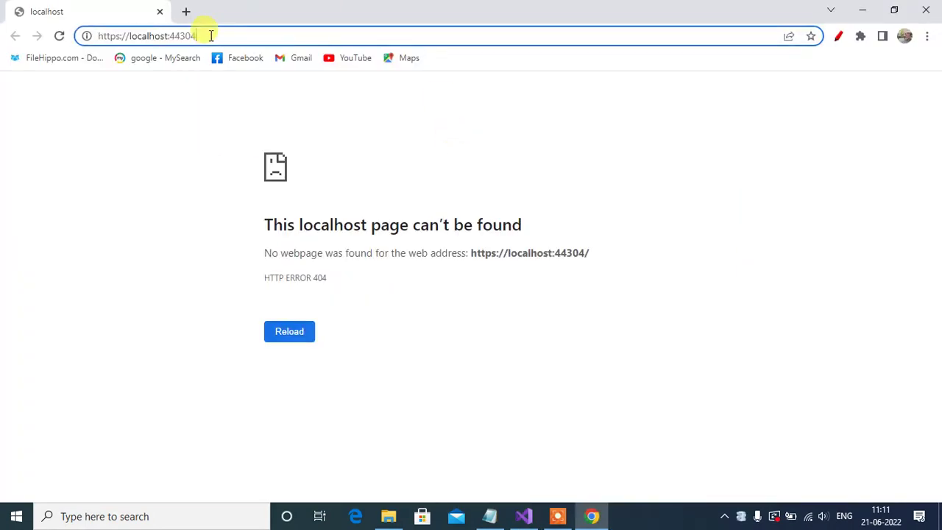
# Step: Request the search route so the debugger stops in SearchStudent with name null
pyautogui.write('sear')
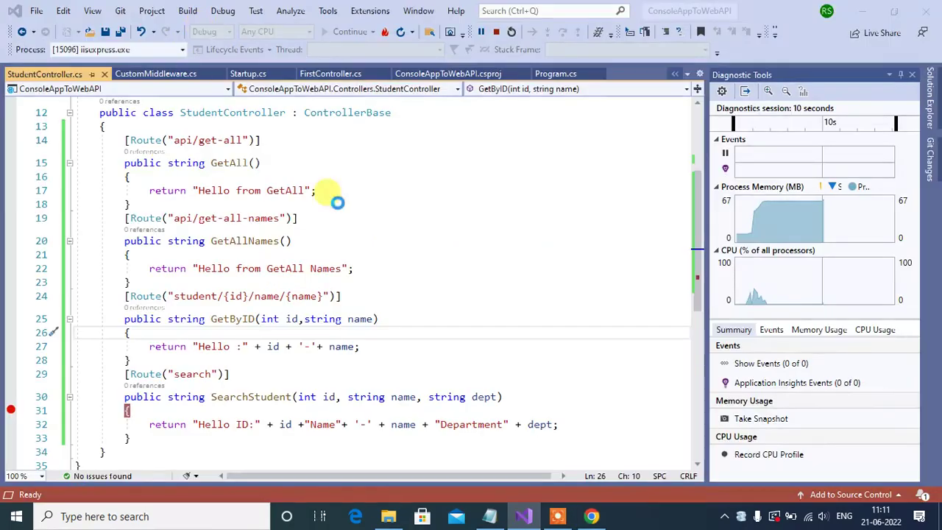
pyautogui.click(350, 31)
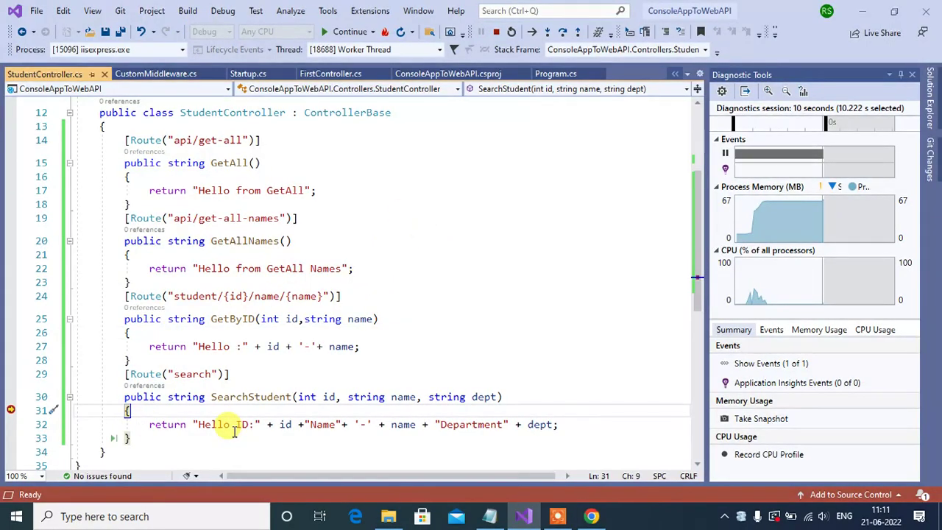
pyautogui.moveTo(328, 396)
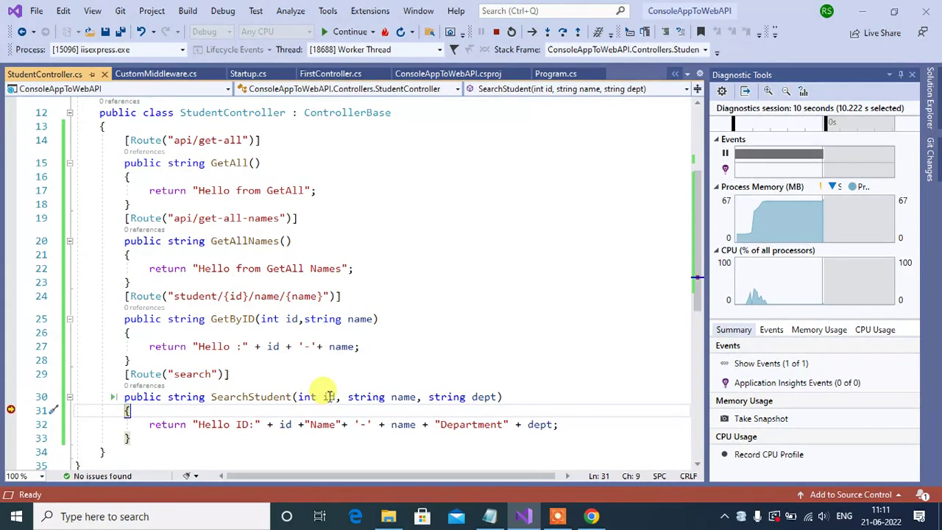
pyautogui.moveTo(330, 397)
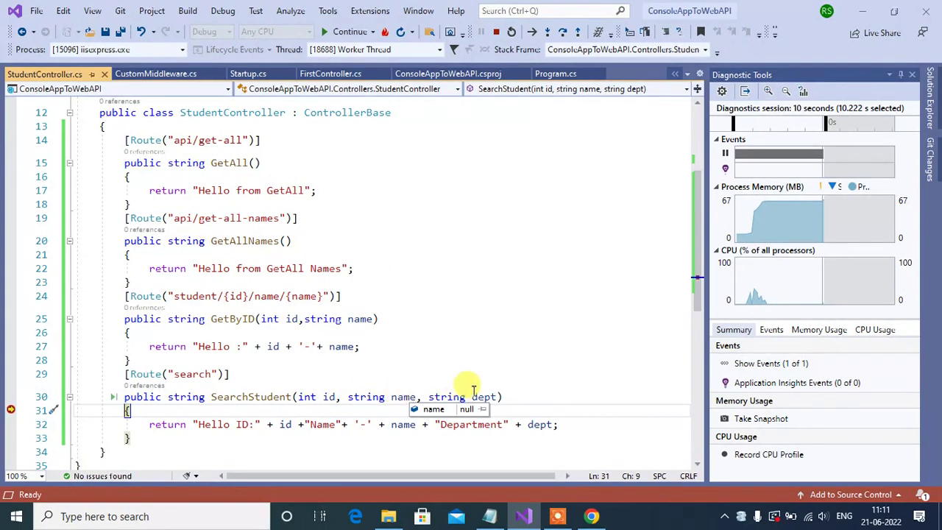
pyautogui.moveTo(478, 396)
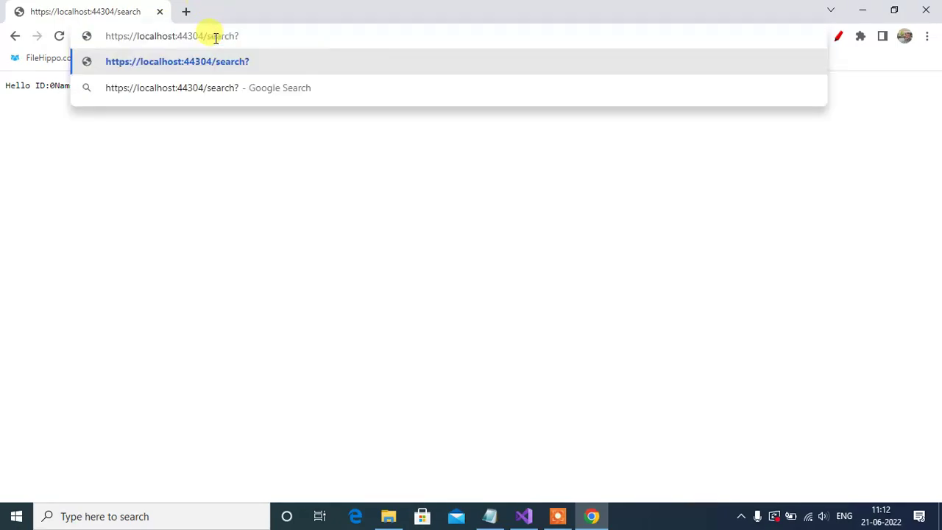
# Step: Request localhost:44304/search?Dept=ECE in Chrome
pyautogui.write('Dept')
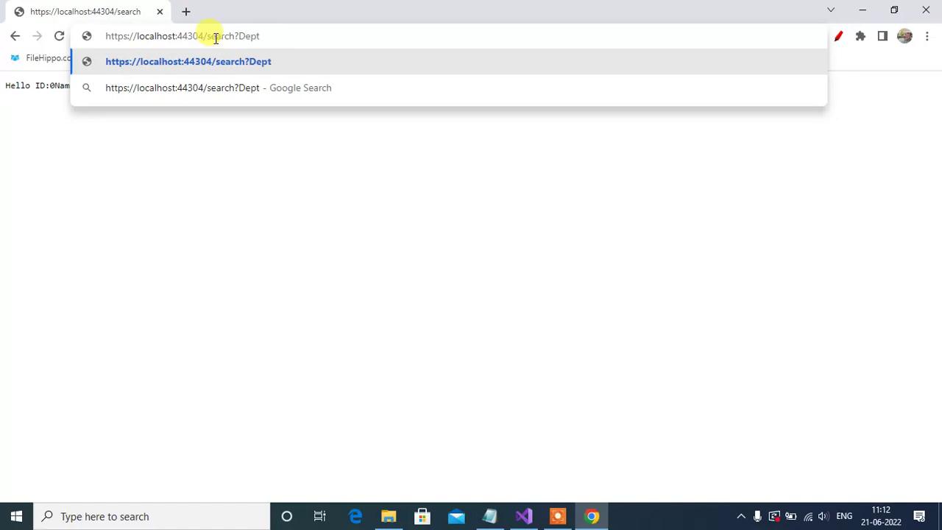
pyautogui.write('=')
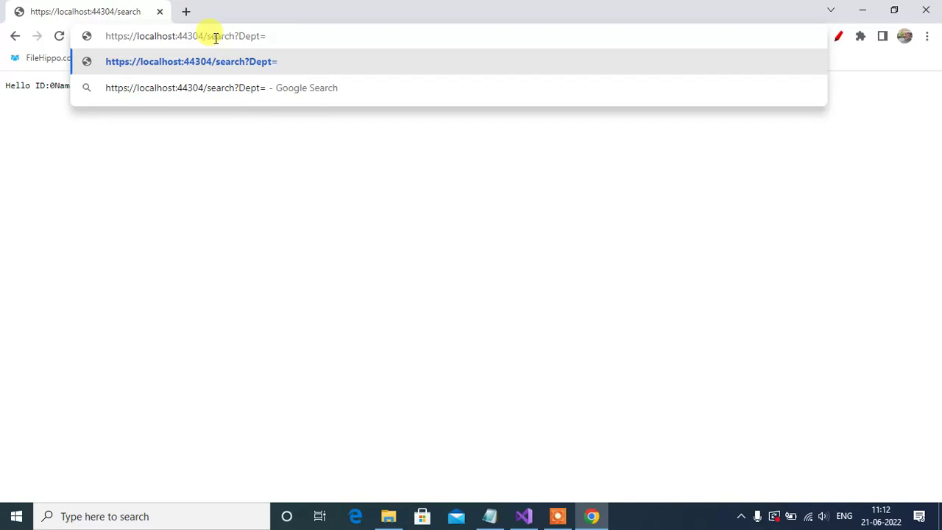
pyautogui.write('ECE')
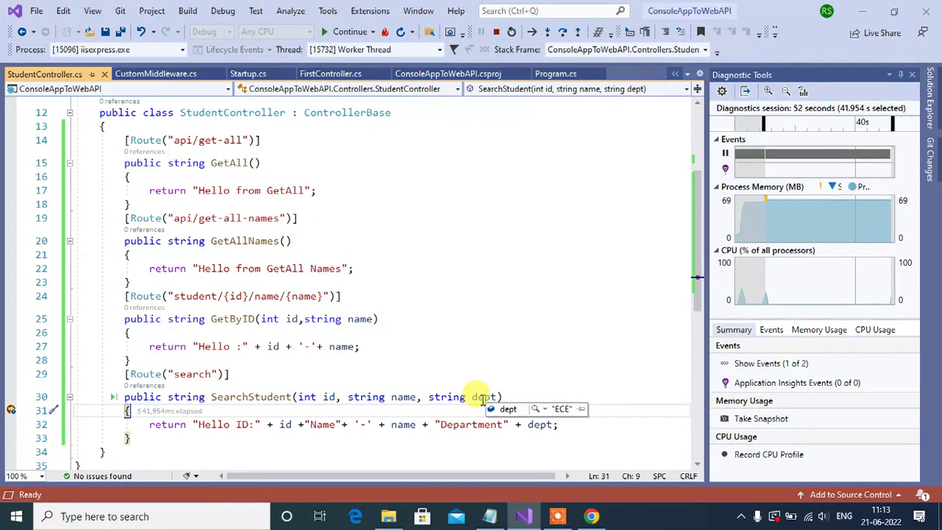
pyautogui.moveTo(401, 424)
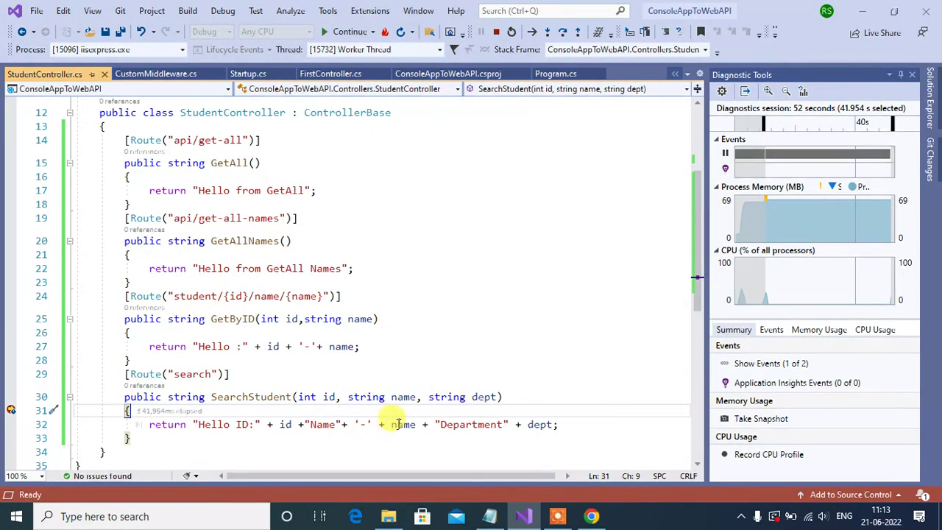
pyautogui.moveTo(402, 423)
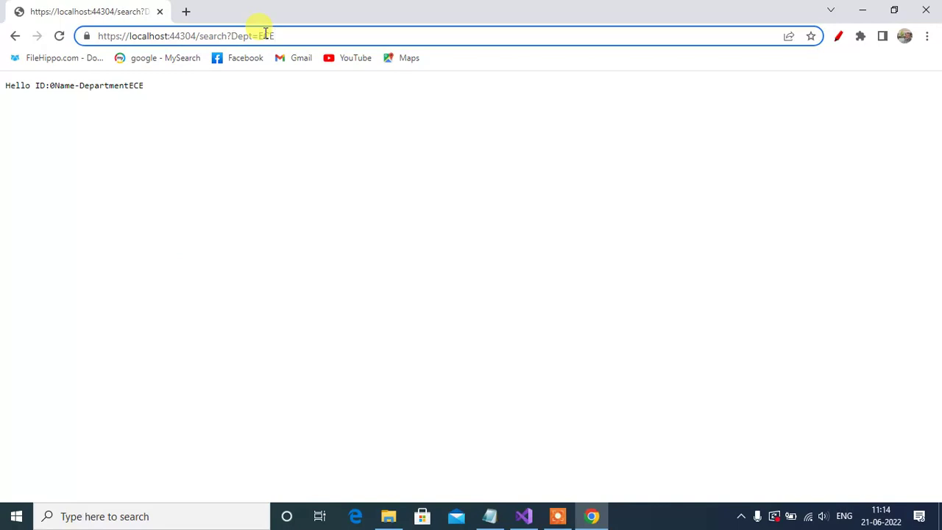
# Step: Add name=saran to the query, send it, and resume so Chrome shows saran and ECE
pyautogui.write('&')
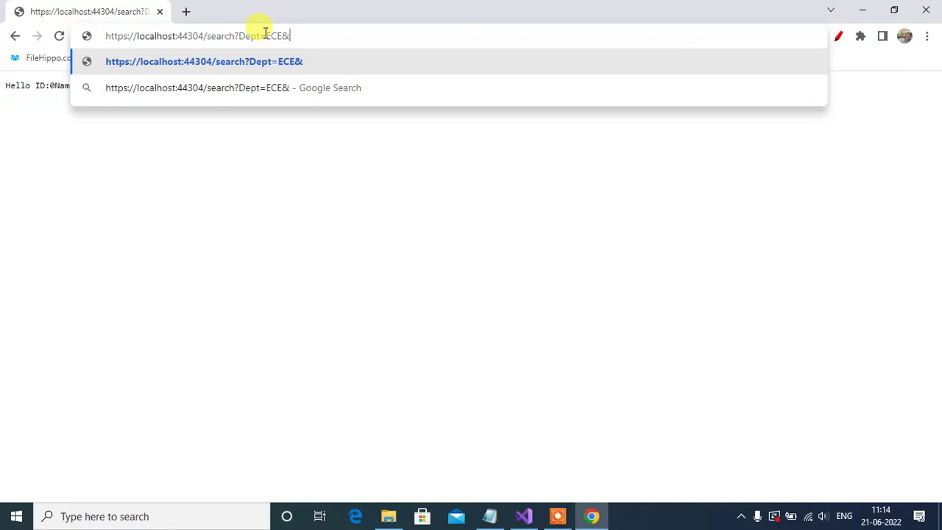
pyautogui.write('na')
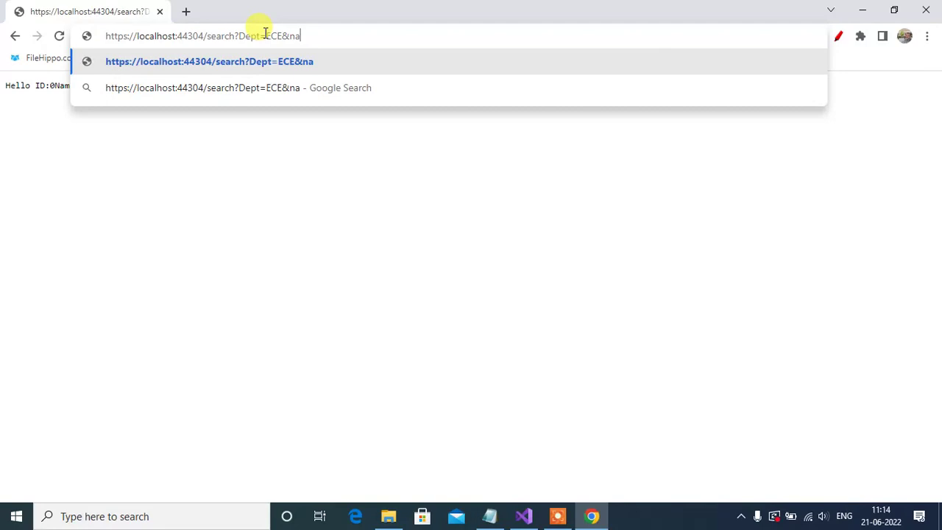
pyautogui.write('me=')
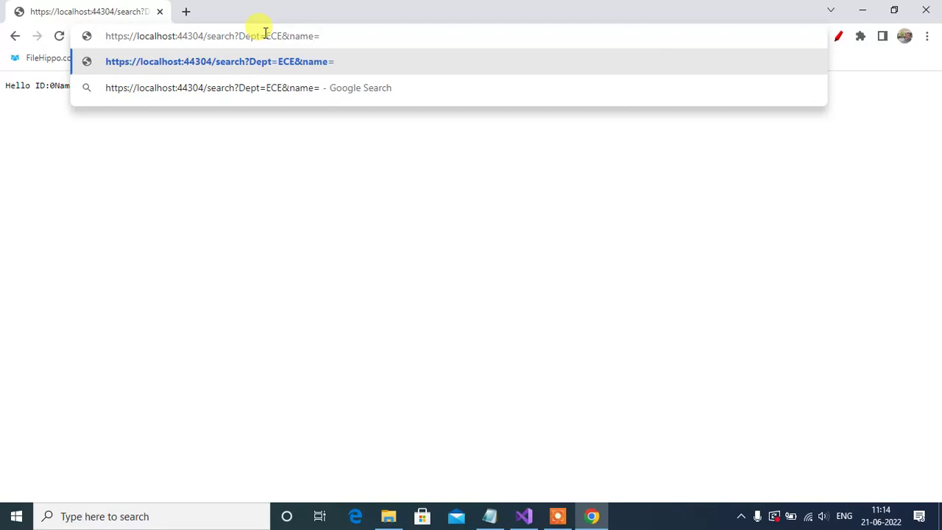
pyautogui.write('saran')
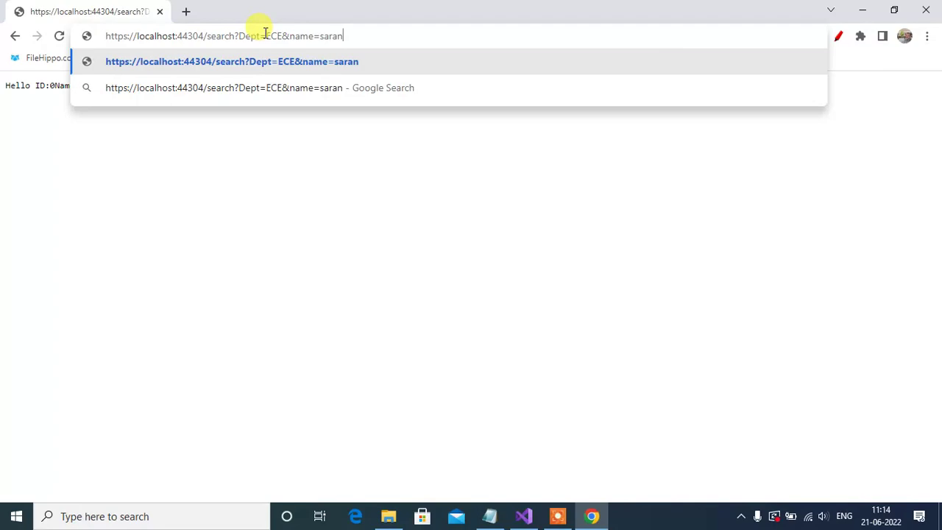
pyautogui.click(523, 515)
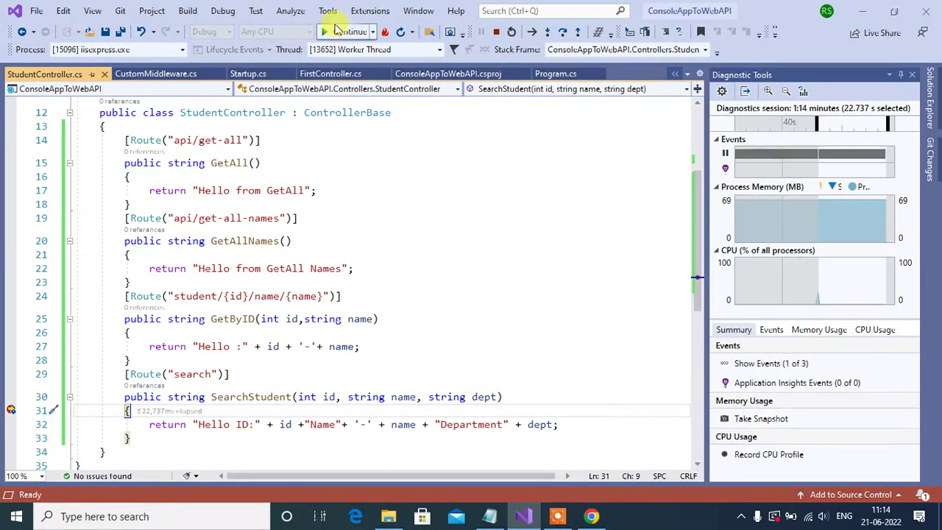
pyautogui.click(590, 516)
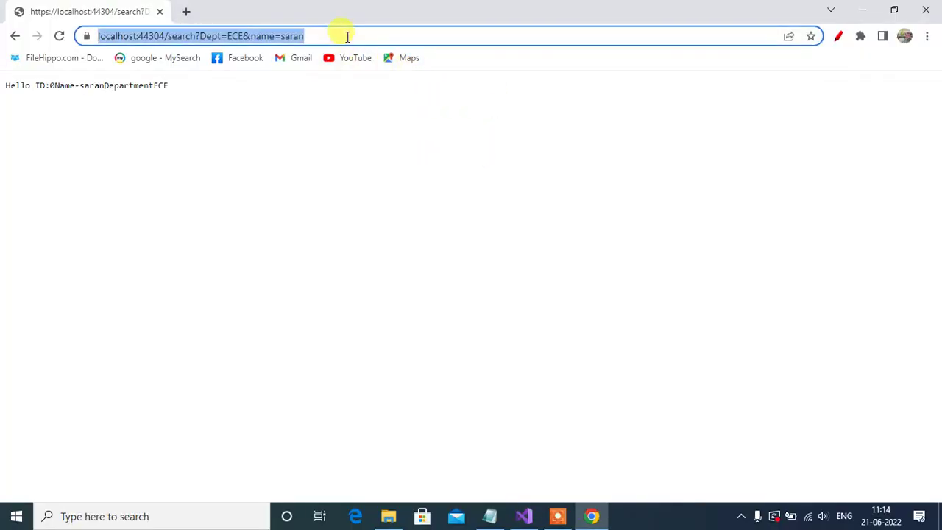
# Step: Append &id=74 to the search URL to request it again
pyautogui.write('&')
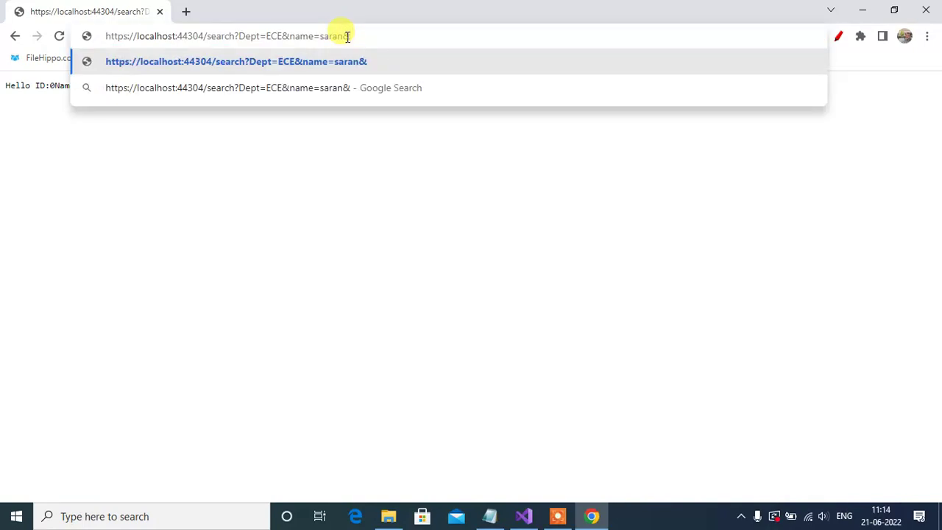
pyautogui.write('id=')
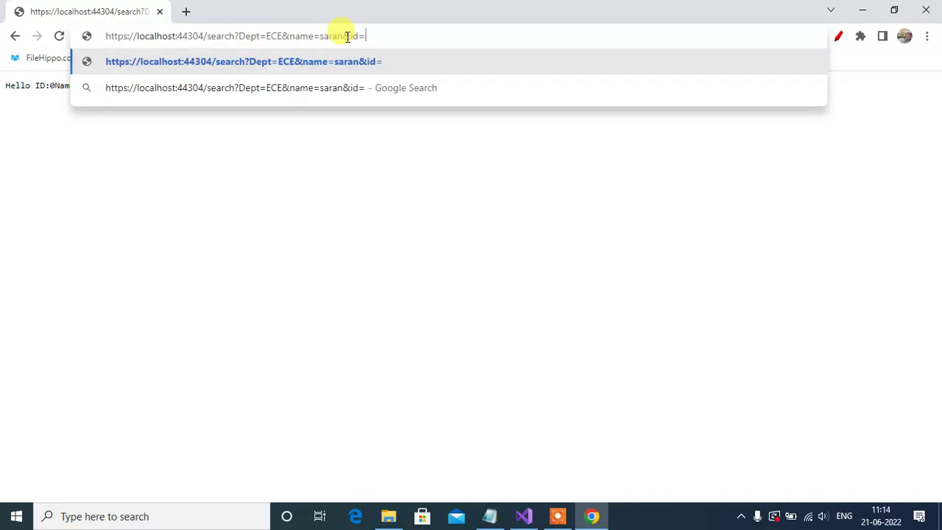
pyautogui.write('74')
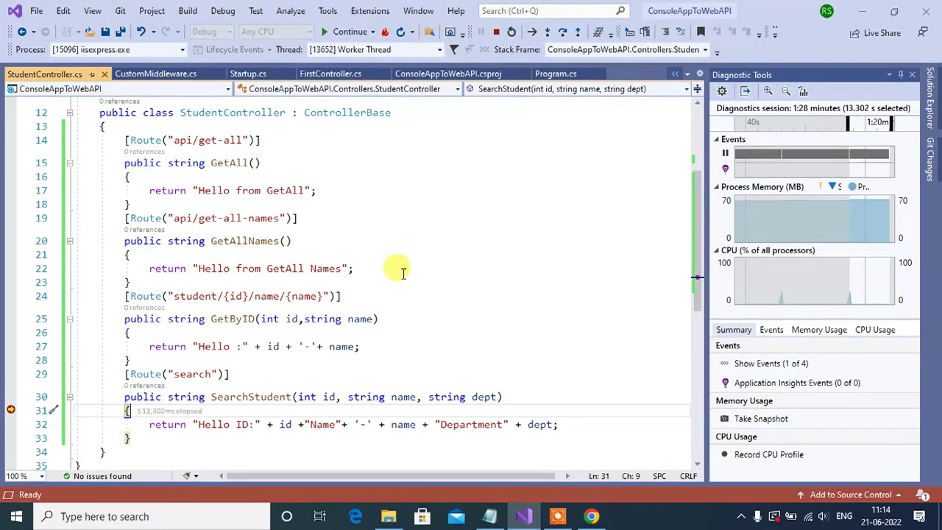
pyautogui.moveTo(329, 397)
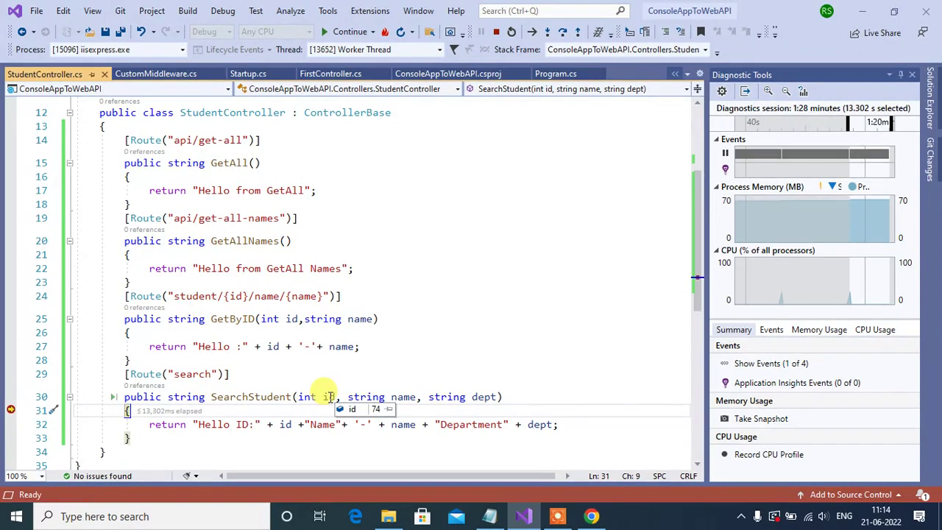
pyautogui.moveTo(403, 397)
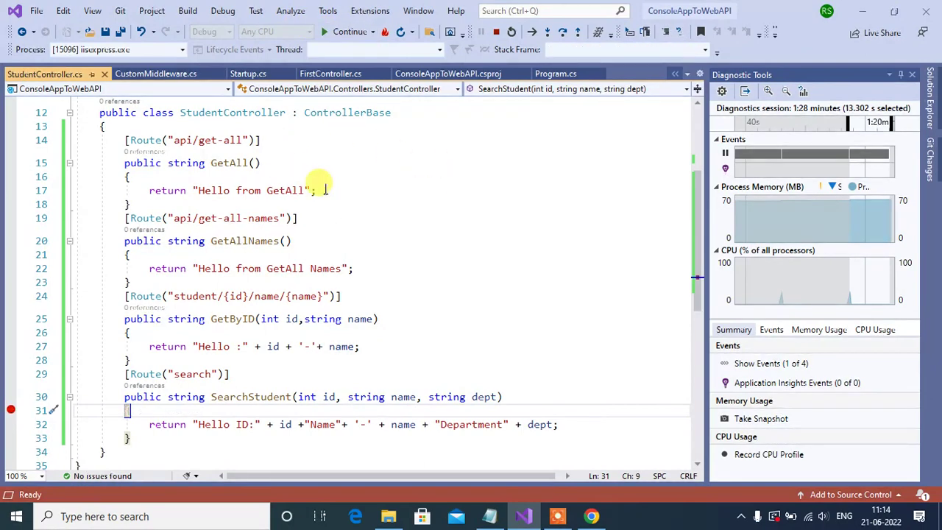
# Step: Resume the debugger after id reads 74, displaying ID 74, saran and ECE
pyautogui.click(592, 515)
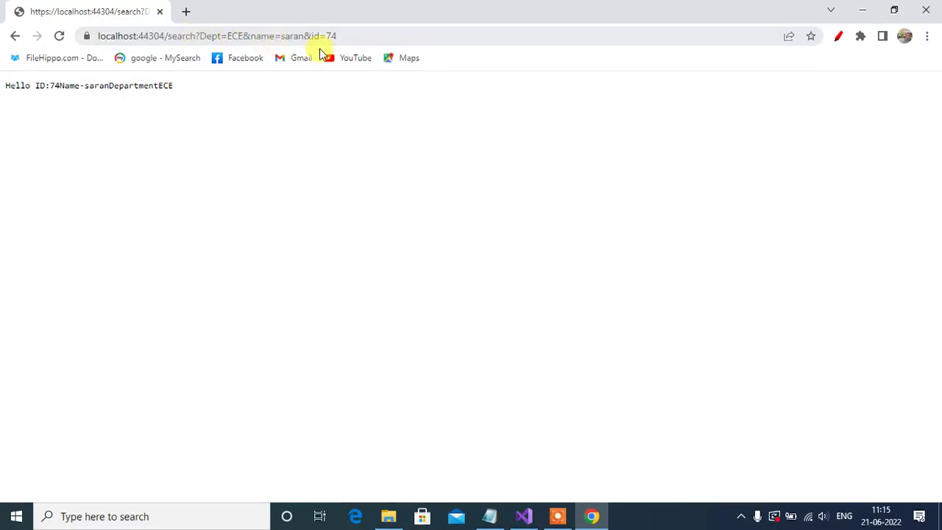
pyautogui.moveTo(215, 35)
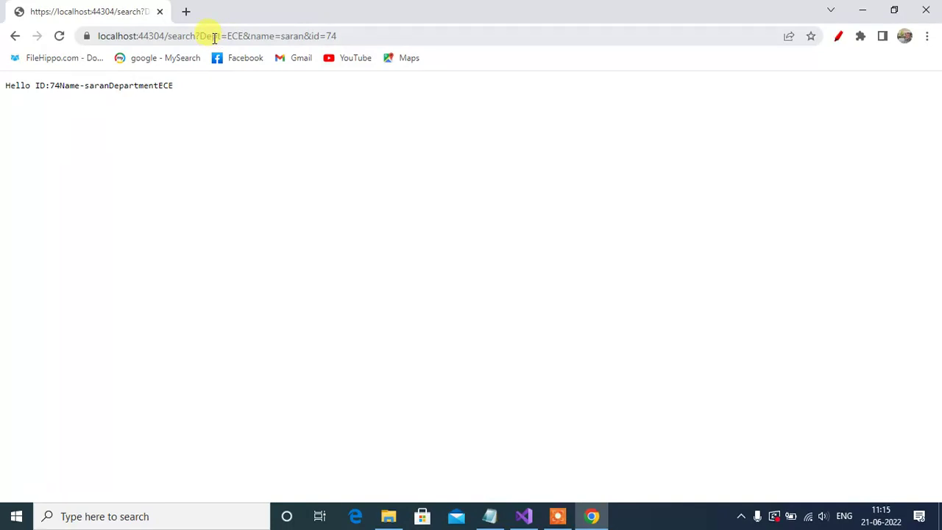